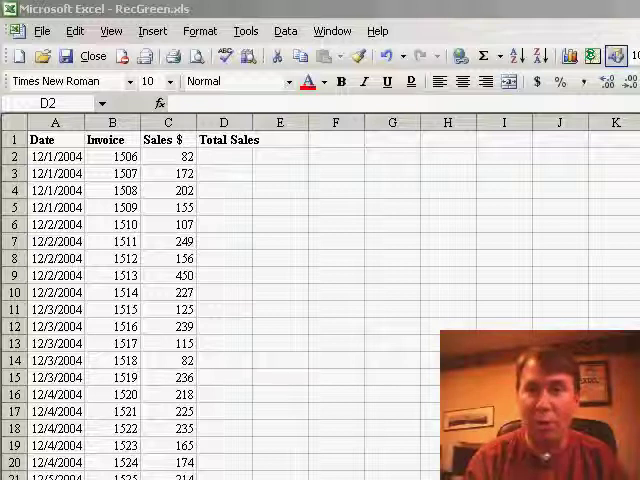
Step: Begin D2's SUMIF with the dates A2:A30 as an absolute criteria range
{"action": "left_click", "coordinate": [224, 156]}
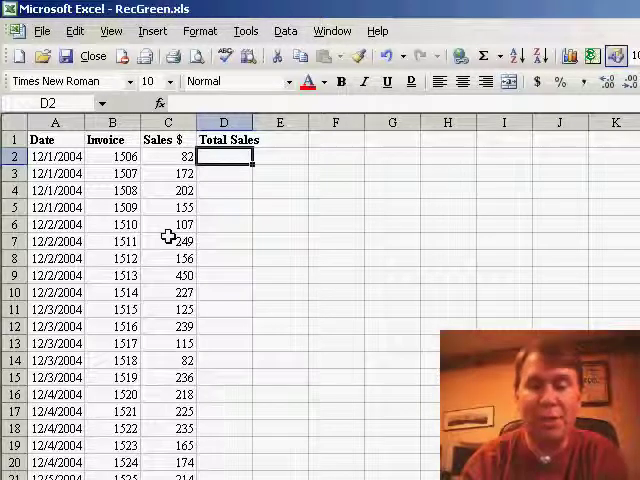
{"action": "type", "text": "="}
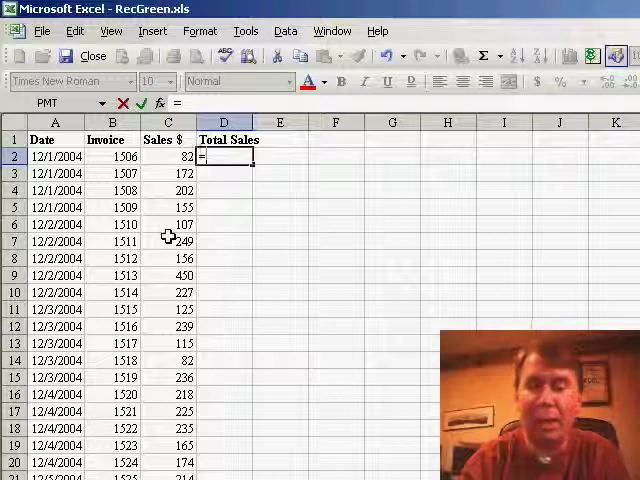
{"action": "type", "text": "=SUMIF("}
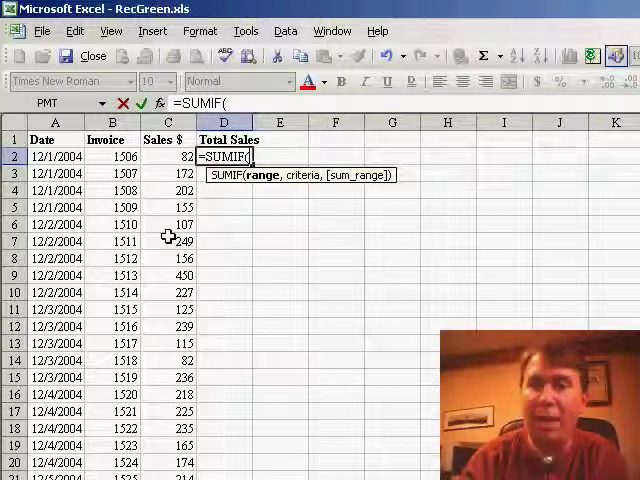
{"action": "left_click", "coordinate": [56, 156]}
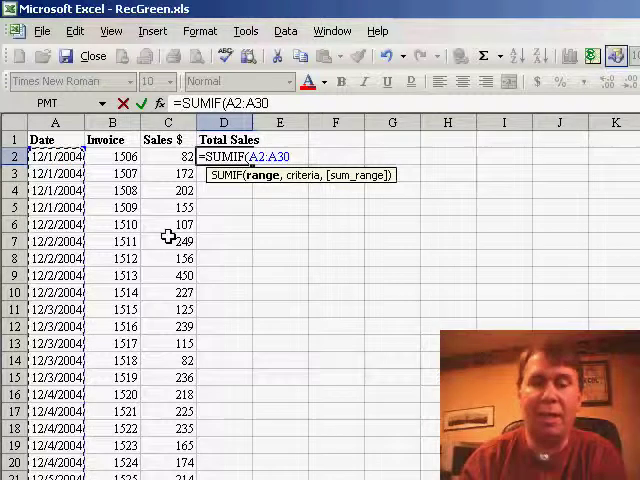
{"action": "key", "text": "f4"}
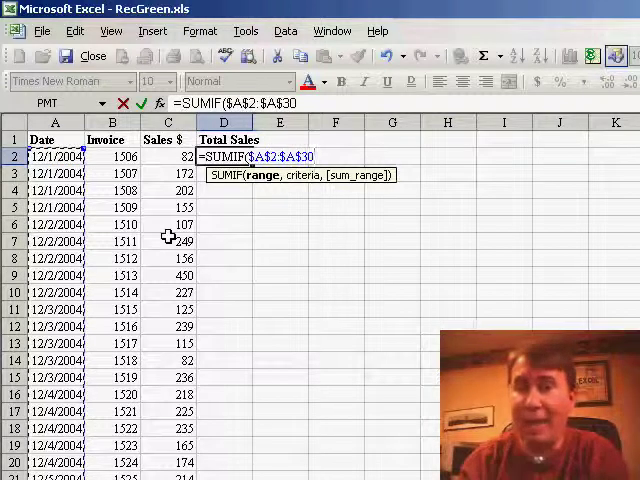
{"action": "type", "text": ",$A2,$C$2:$C$30)"}
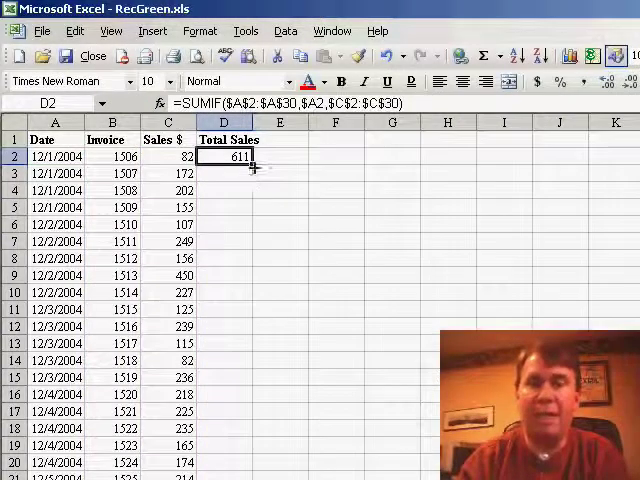
Step: Copy the daily-total formula from D2 down through D30 (611, 1189, 797, 1017…)
{"action": "left_click_drag", "start_coordinate": [224, 156], "coordinate": [224, 472]}
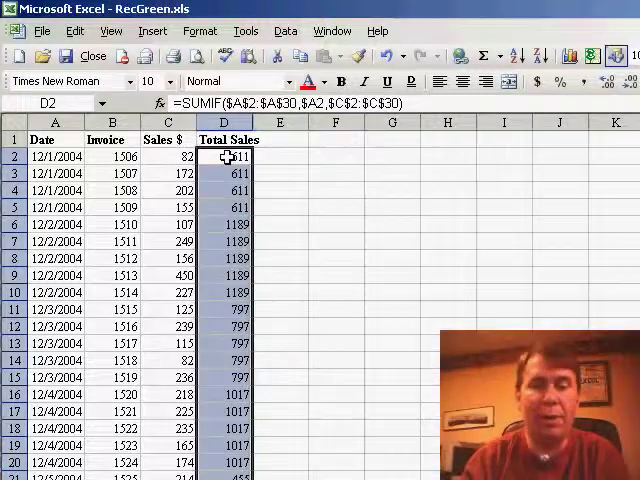
Step: Append >1000 to D2's SUMIF so the column shows TRUE/FALSE for totals over 1000
{"action": "double_click", "coordinate": [224, 156]}
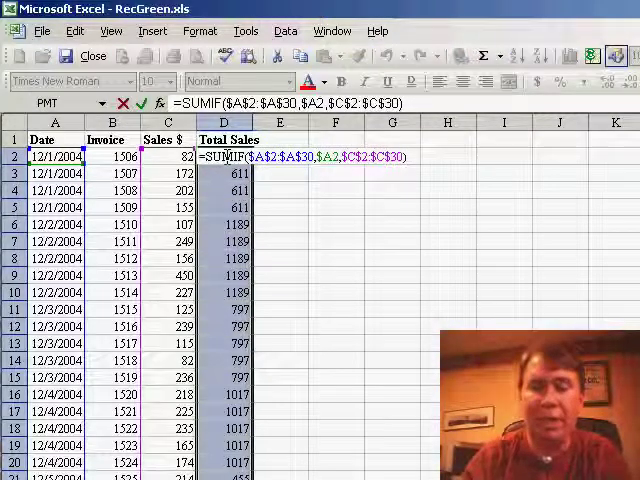
{"action": "type", "text": ">1000"}
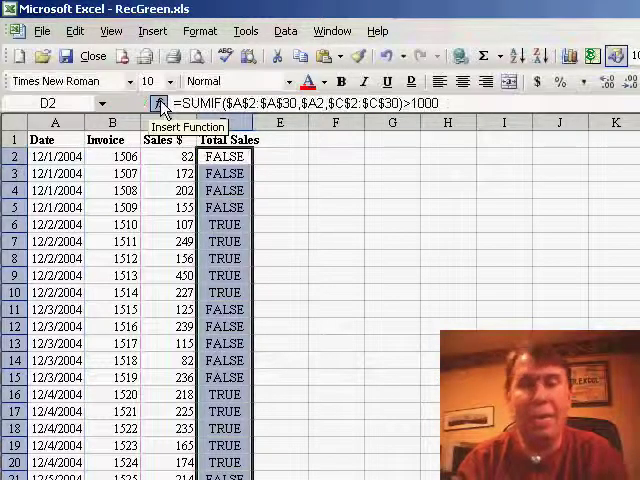
Step: Add a Formula Is rule =SUMIF($A$2:$A$30,$A2,$C$2:$C$30)>1000 with green fill to A2:C30
{"action": "scroll", "scroll_direction": "down", "scroll_amount": 3}
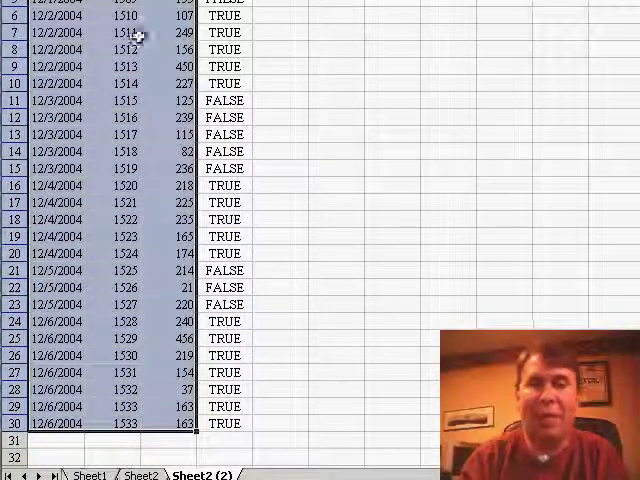
{"action": "left_click", "coordinate": [200, 32]}
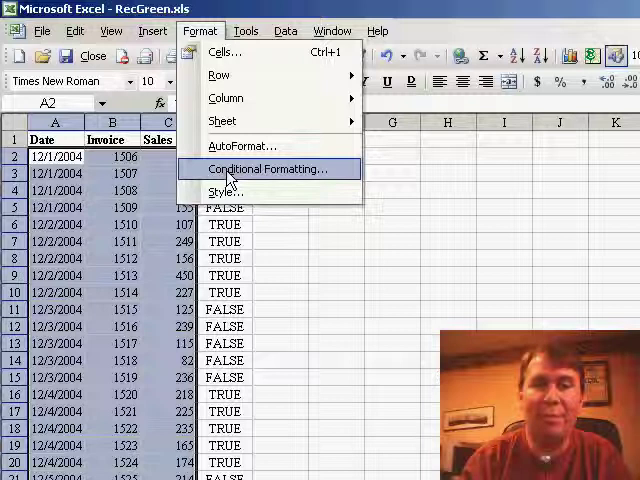
{"action": "left_click", "coordinate": [264, 168]}
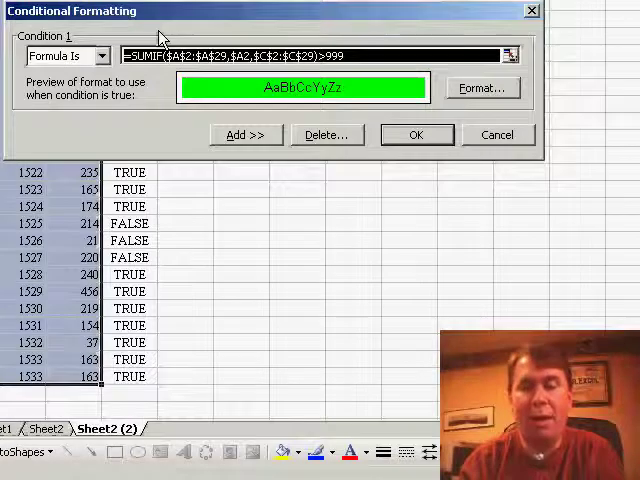
{"action": "type", "text": "=SUMIF($A$2:$A$30,$A2,$C$2:$C$30)>1000"}
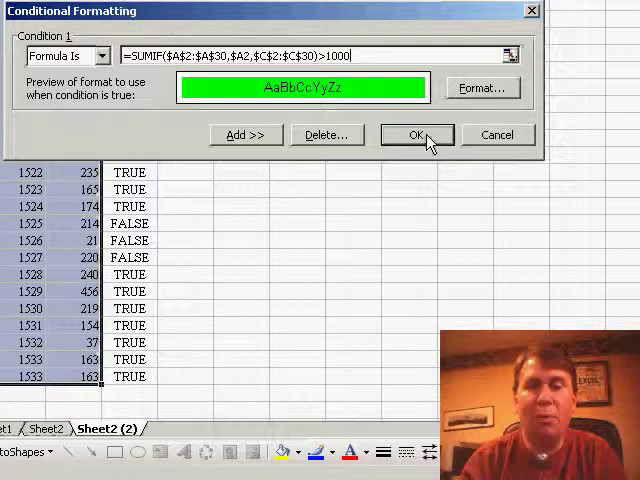
{"action": "left_click", "coordinate": [416, 134]}
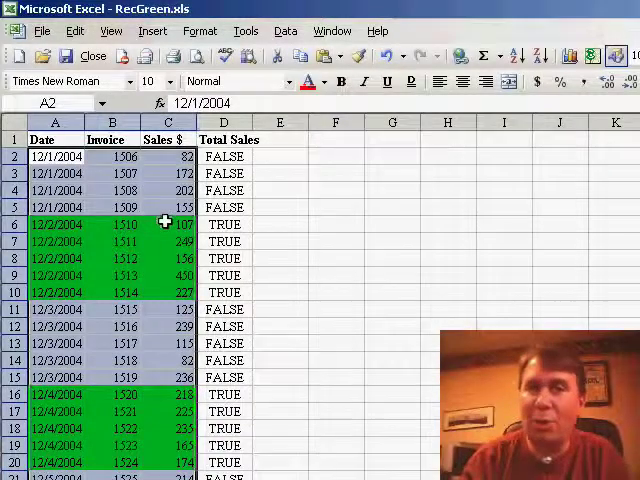
{"action": "left_click", "coordinate": [112, 224]}
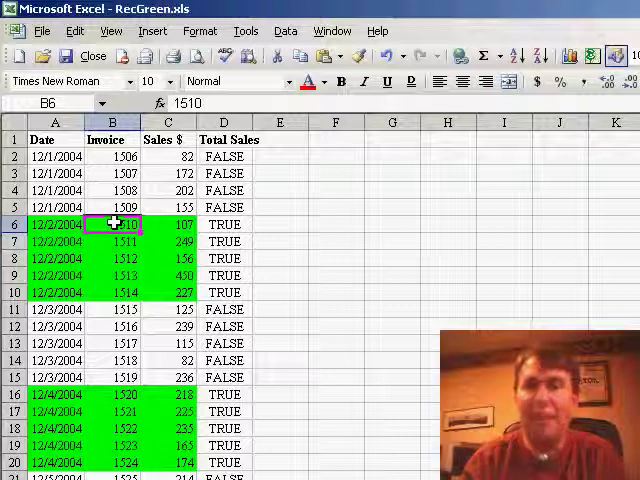